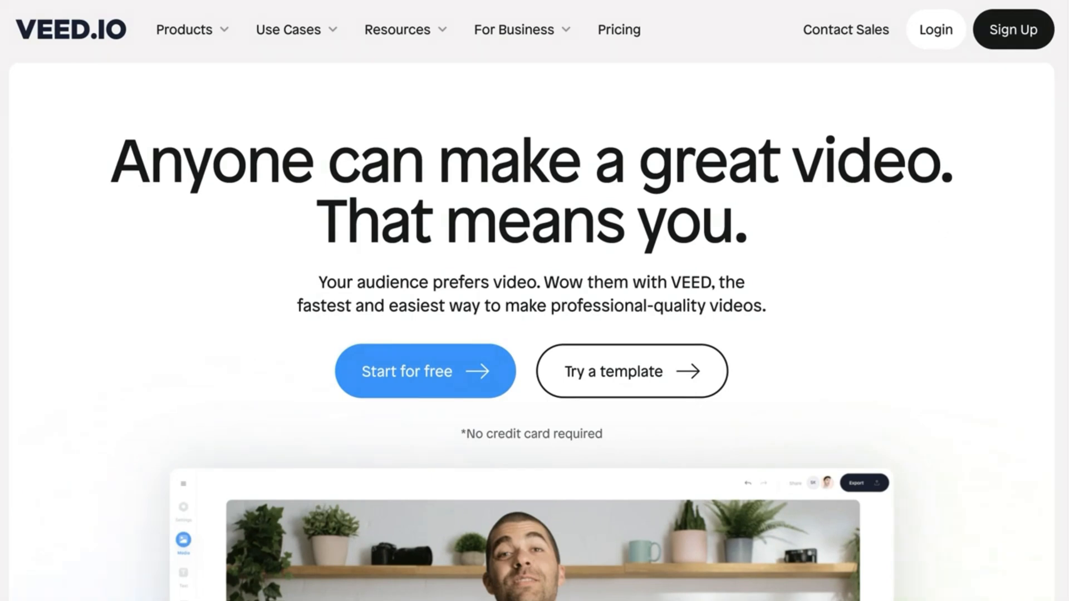
mouse_move(523, 82)
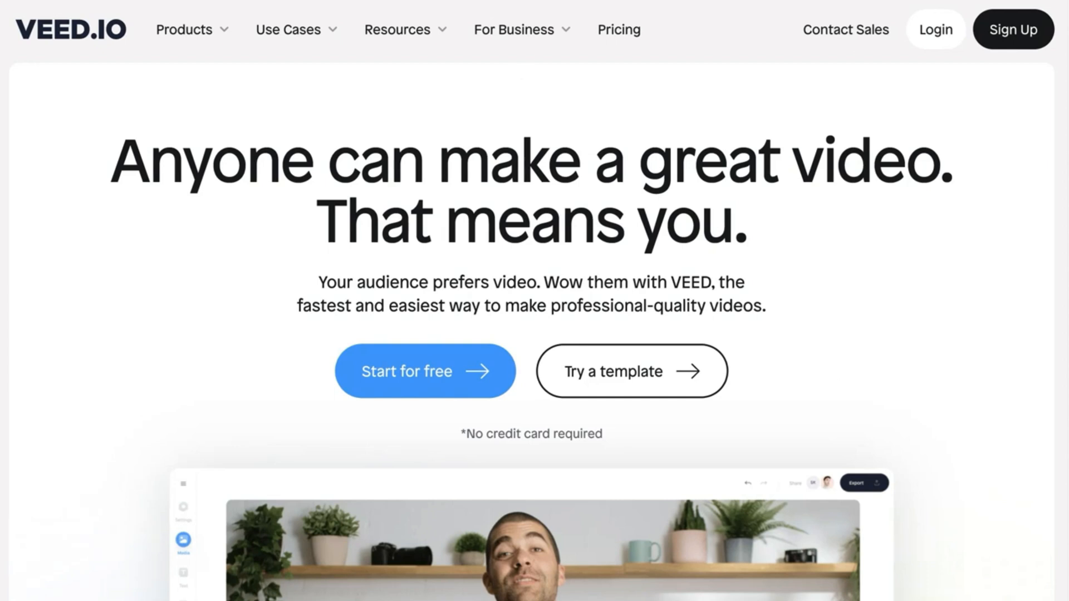
mouse_move(522, 81)
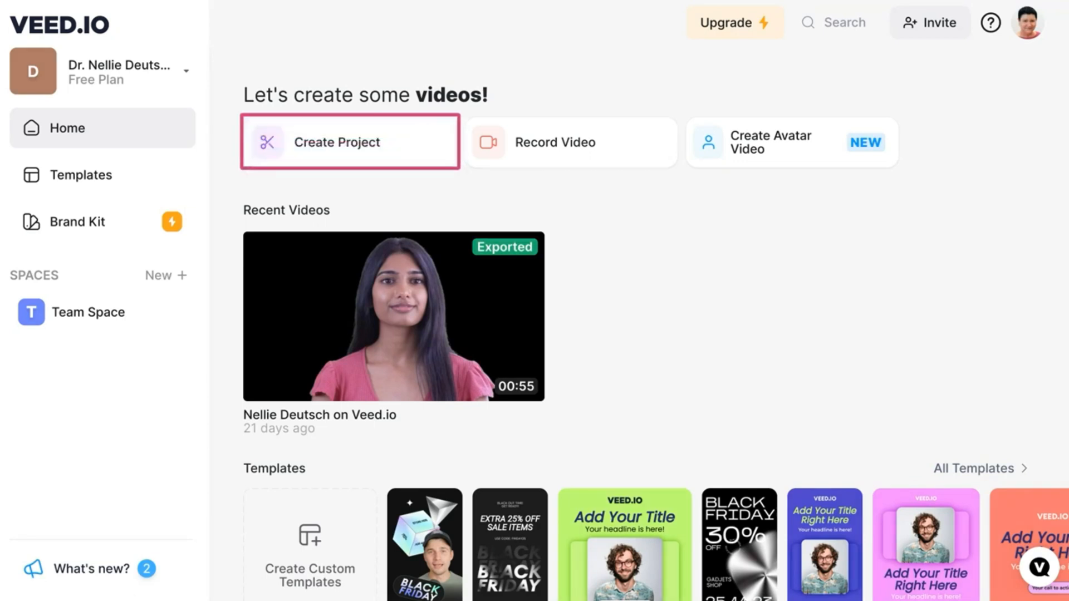
mouse_move(560, 142)
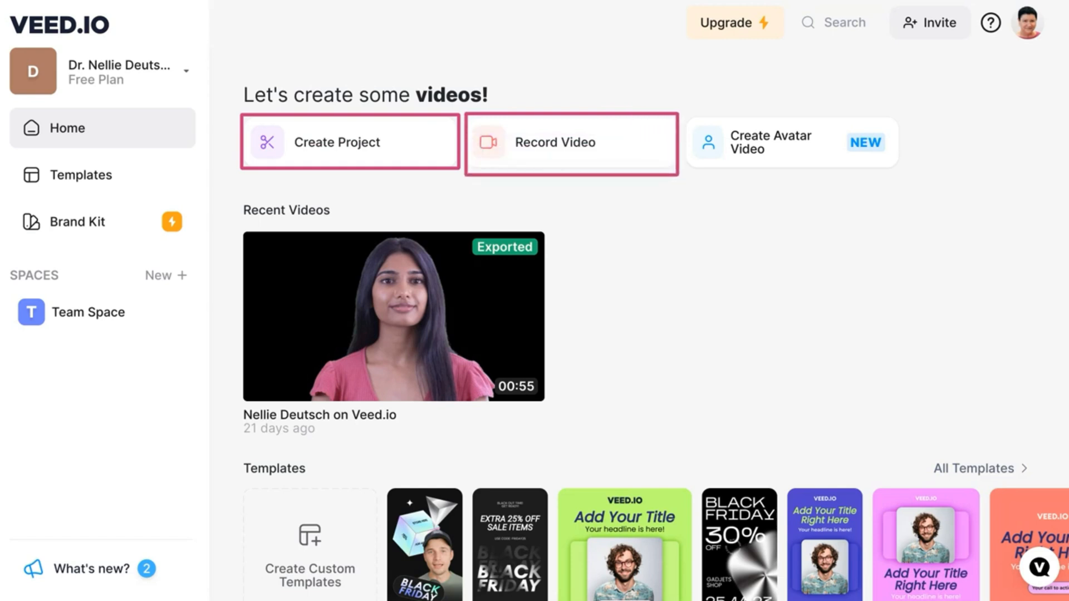
mouse_move(792, 143)
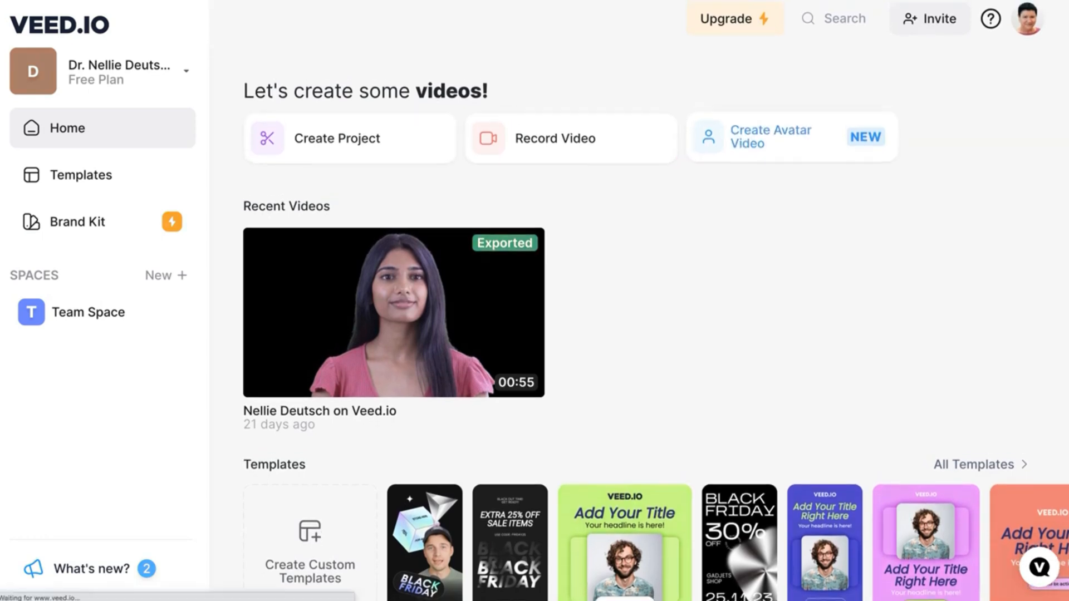
- Create a blank project from the dashboard and browse the AI avatar library
click(771, 136)
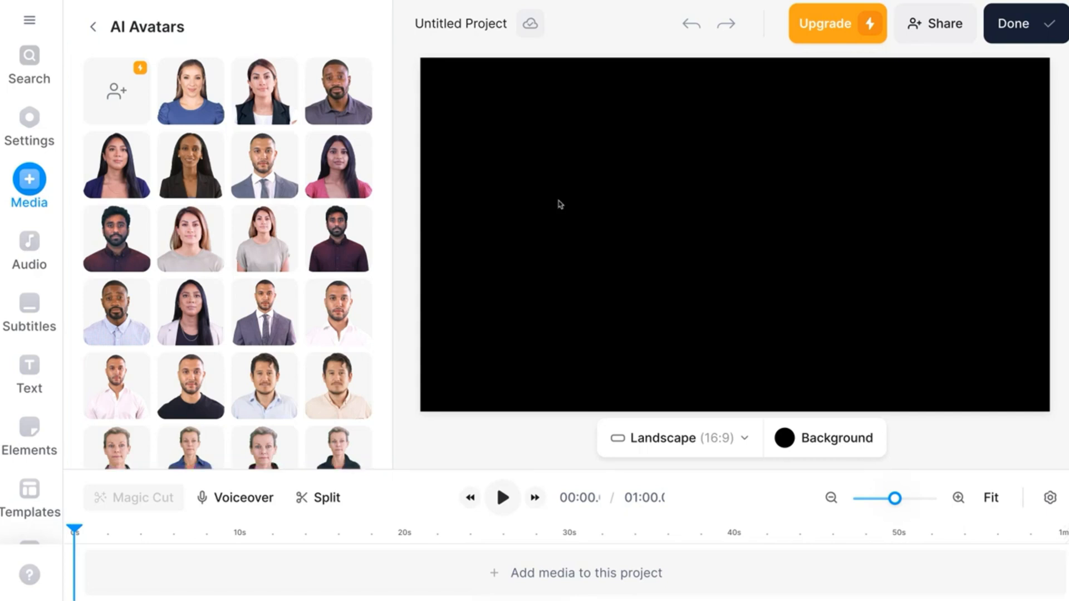
scroll(down, 3)
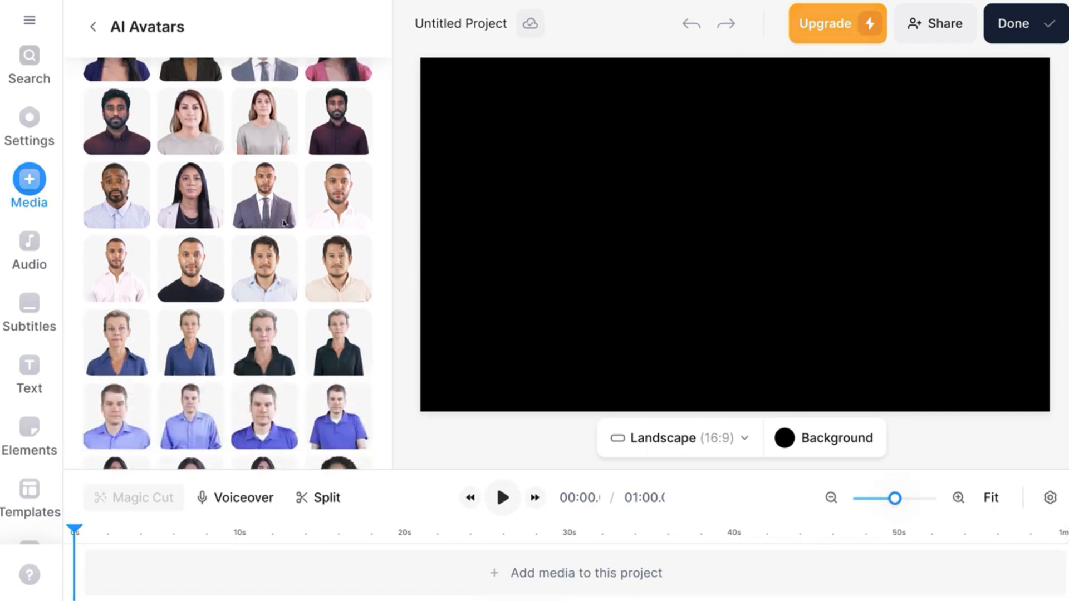
scroll(down, 3)
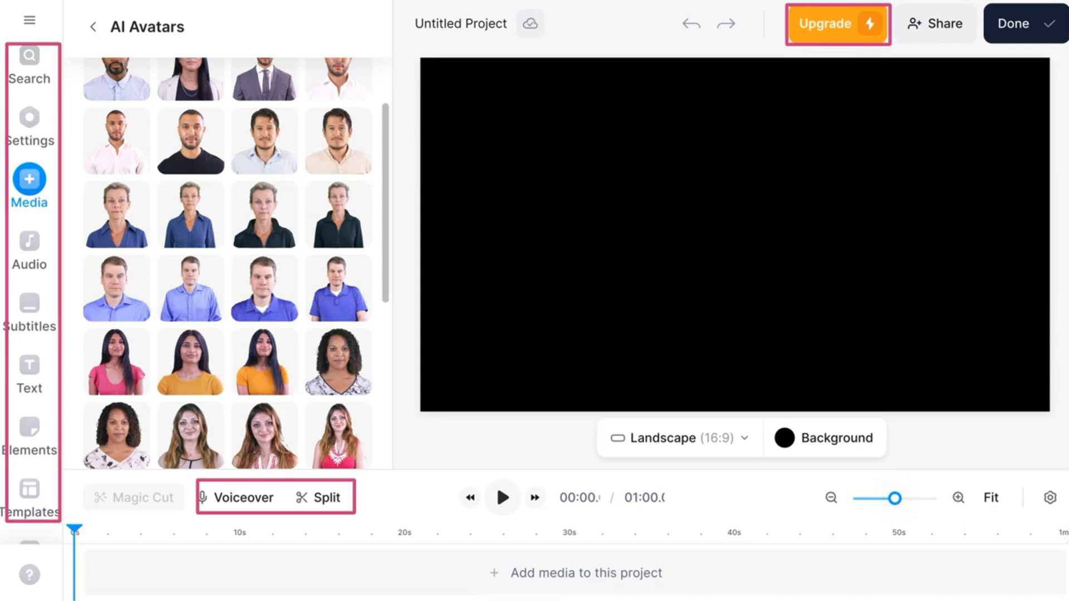
- Replace the title 'Untitled Project' with 'Me'
click(460, 23)
text(Me)
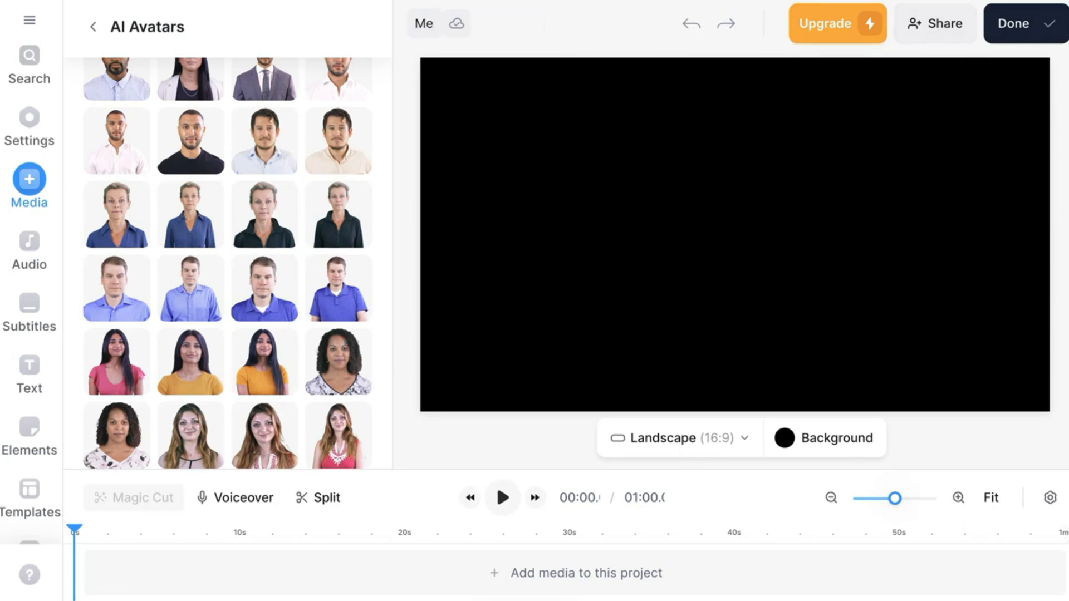
click(423, 23)
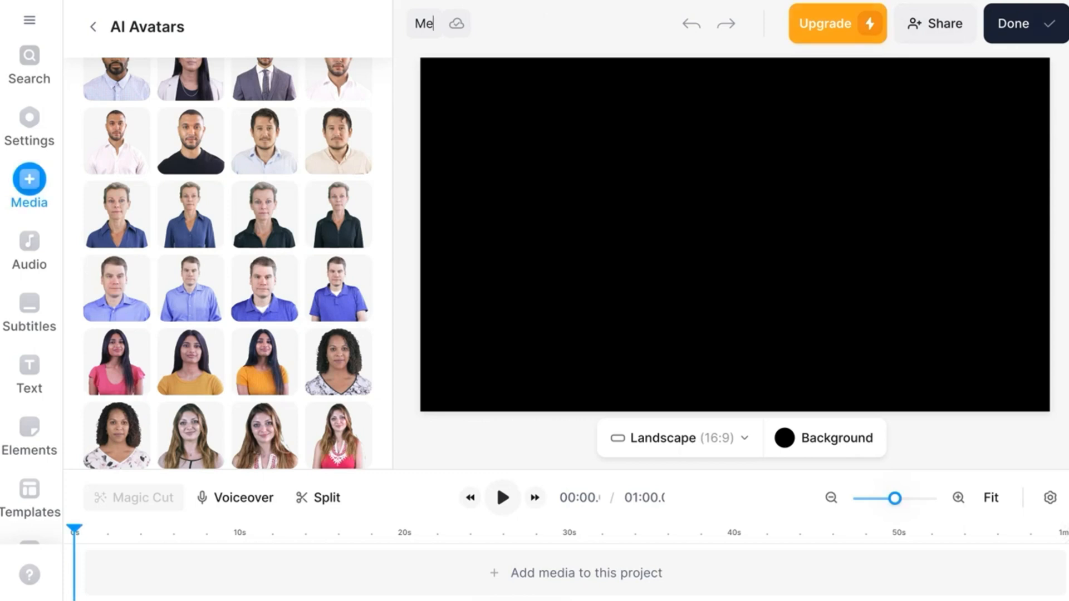
click(678, 437)
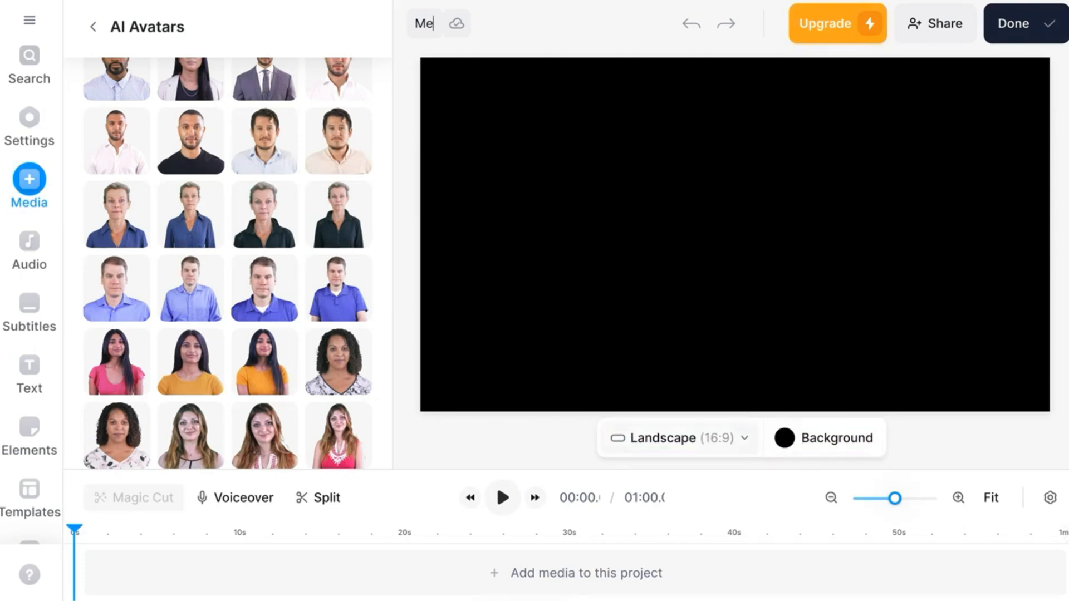
- Show the video size presets from the Landscape (16:9) dropdown
click(677, 438)
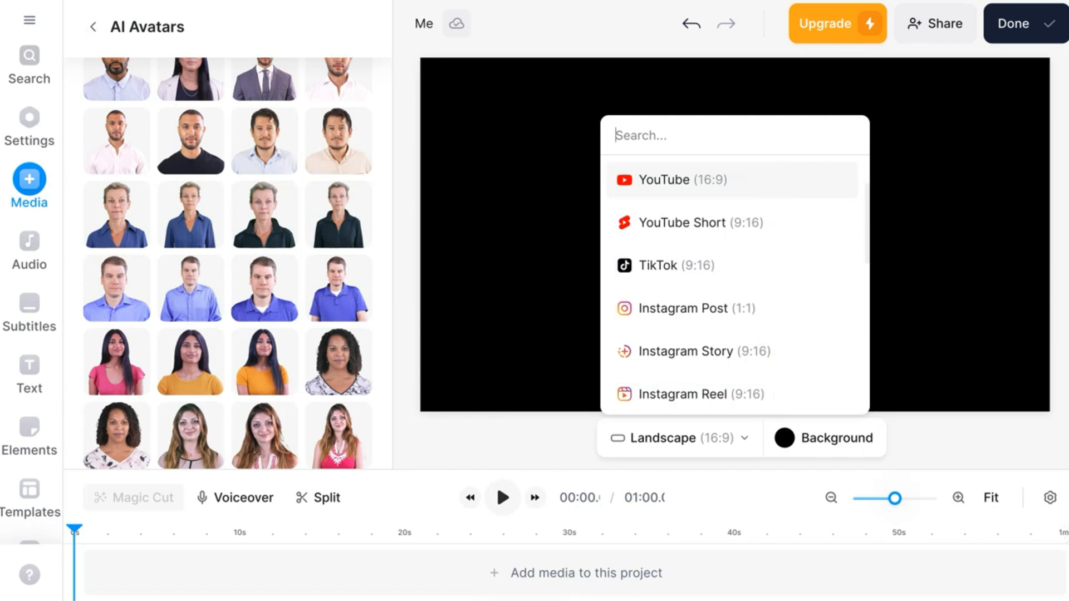
mouse_move(923, 86)
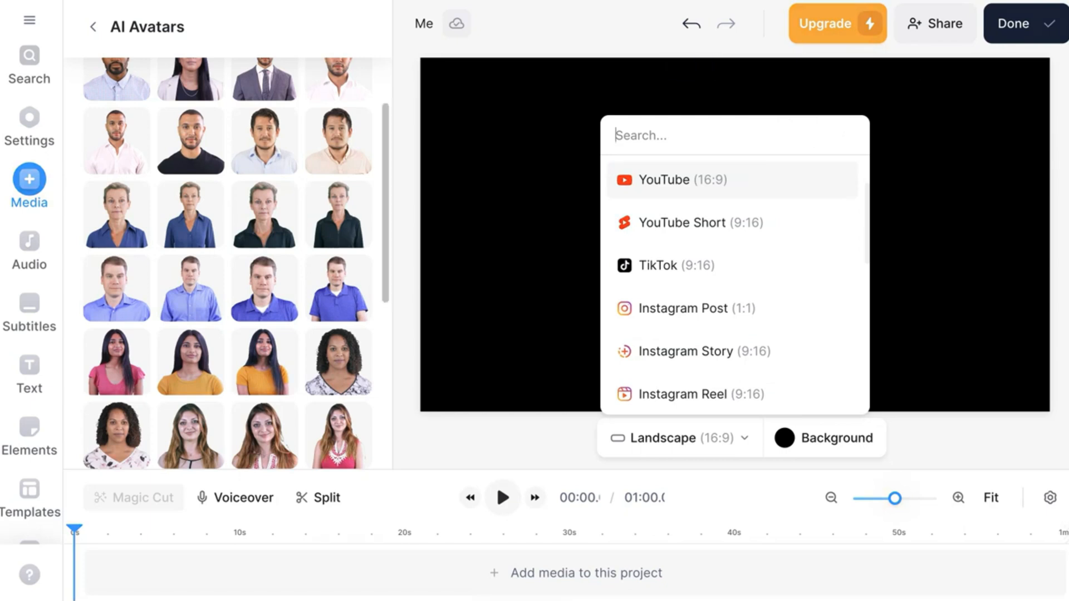
scroll(up, 3)
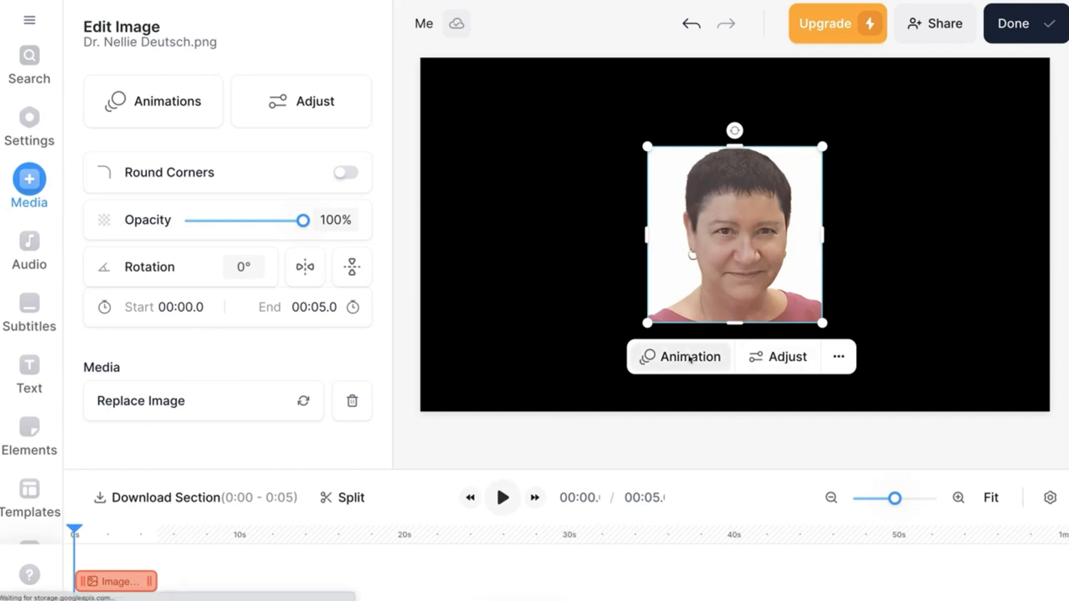
- Preview an entry animation on the headshot photo from the Animations panel
click(153, 102)
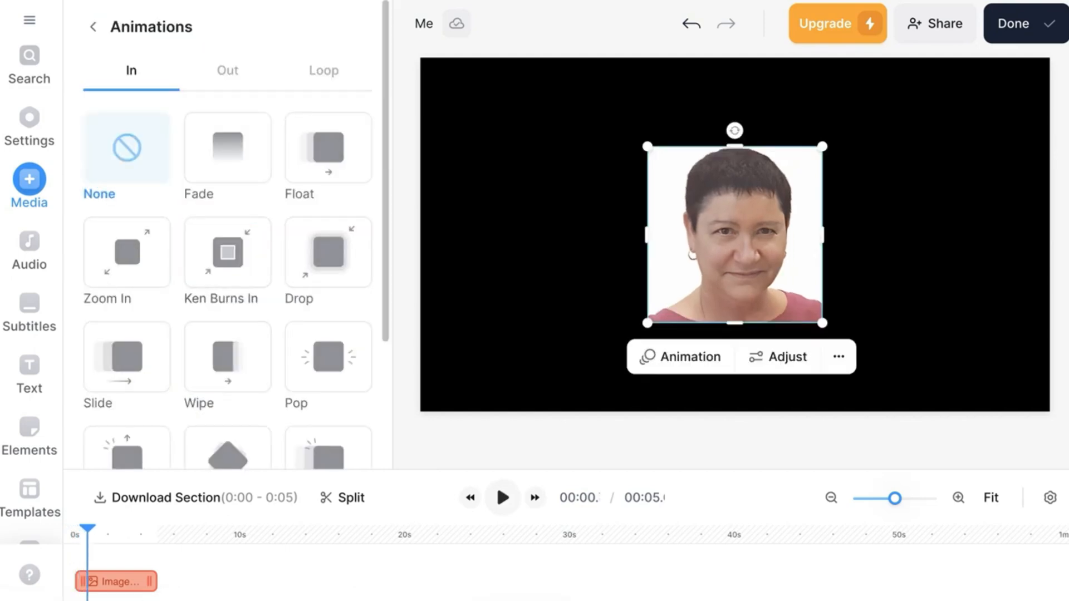
click(502, 497)
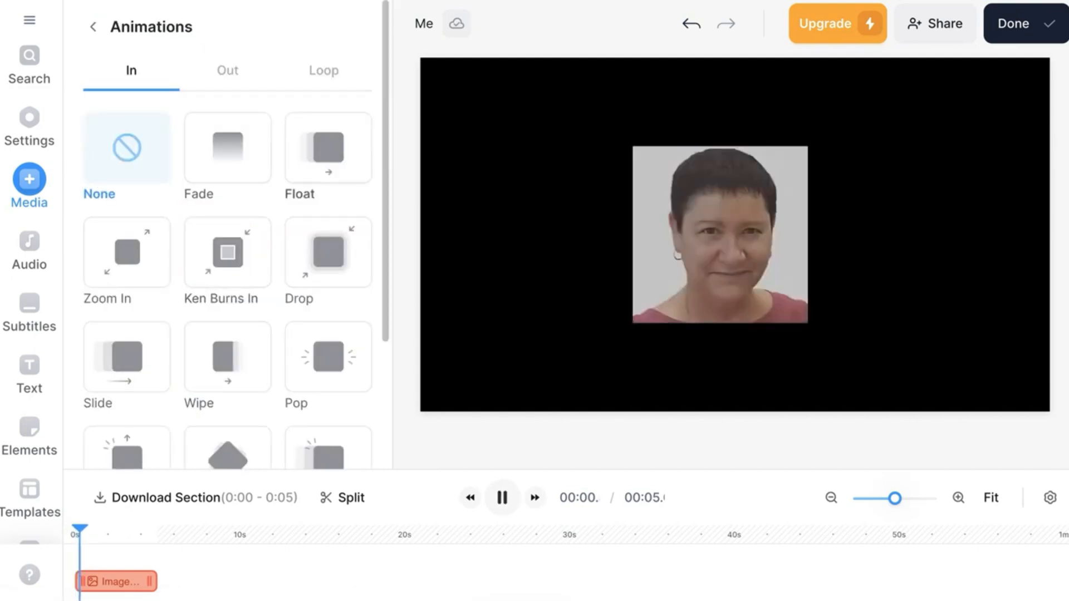
click(719, 235)
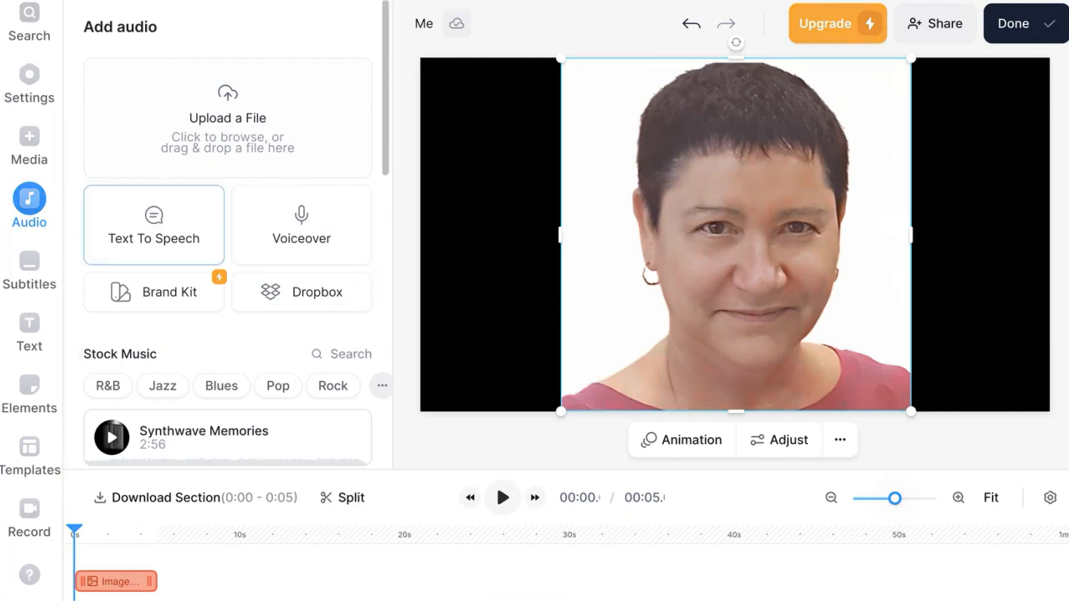
click(154, 224)
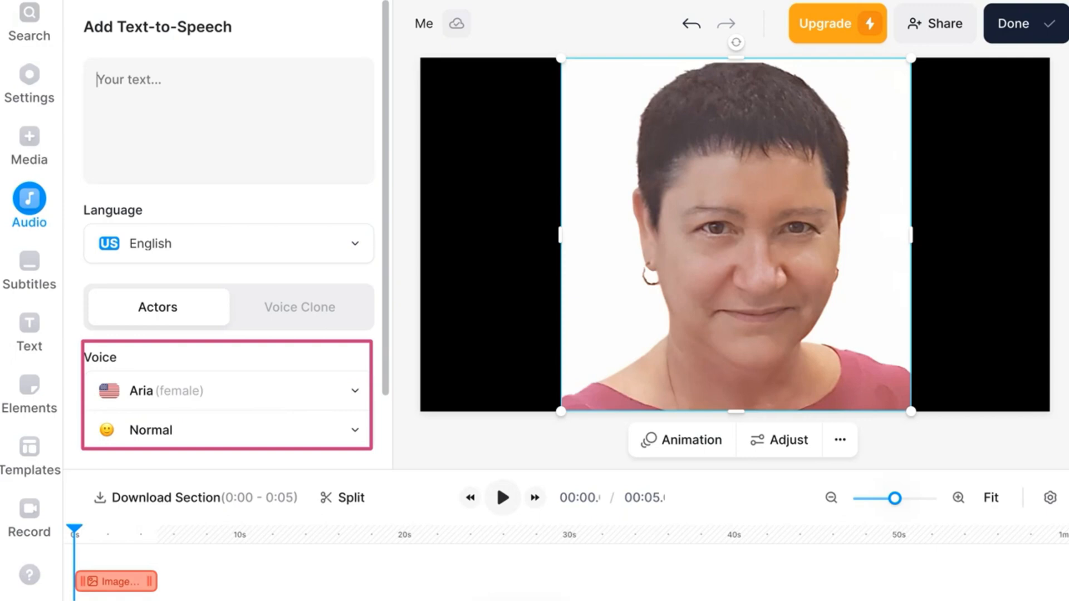
click(157, 307)
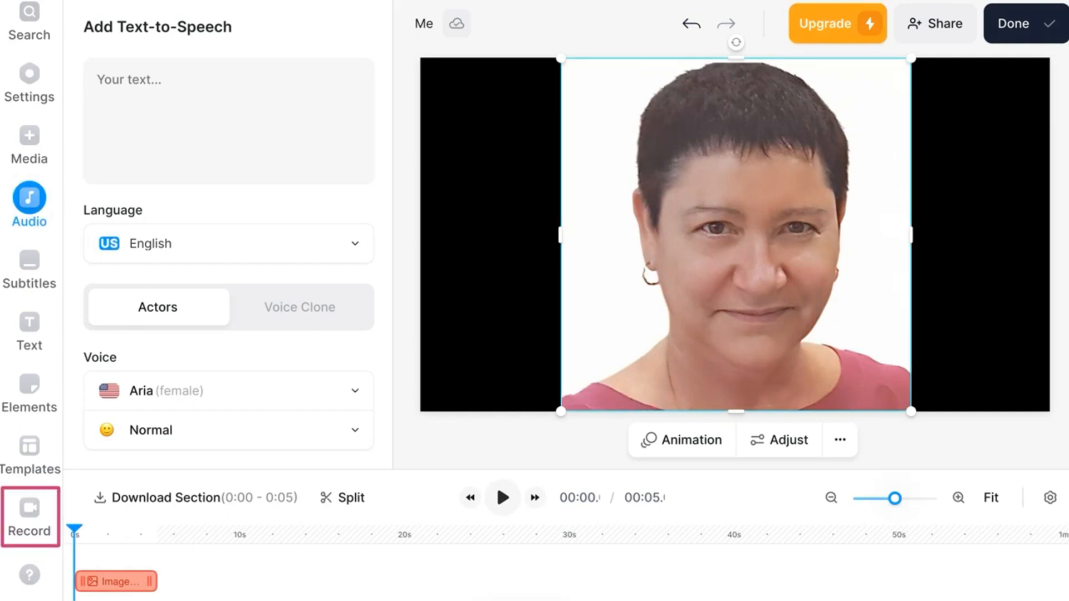
scroll(down, 3)
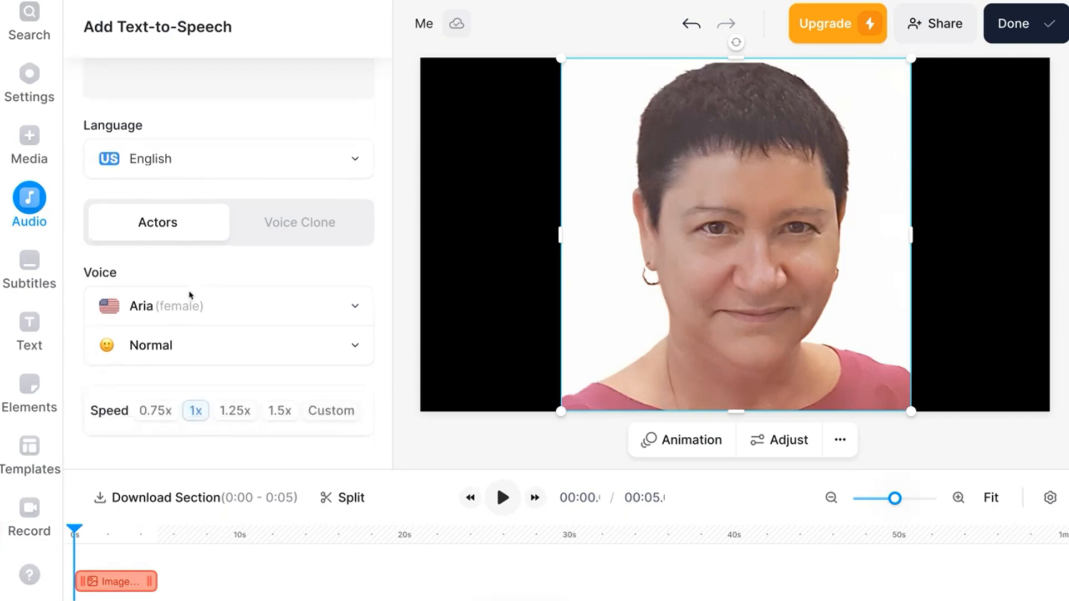
scroll(up, 3)
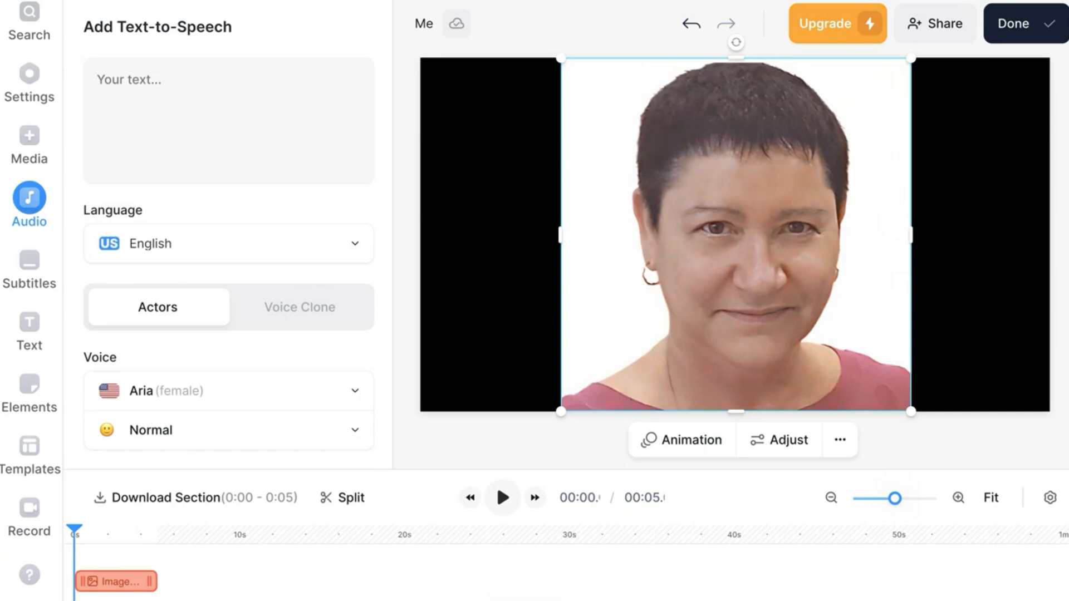
click(29, 508)
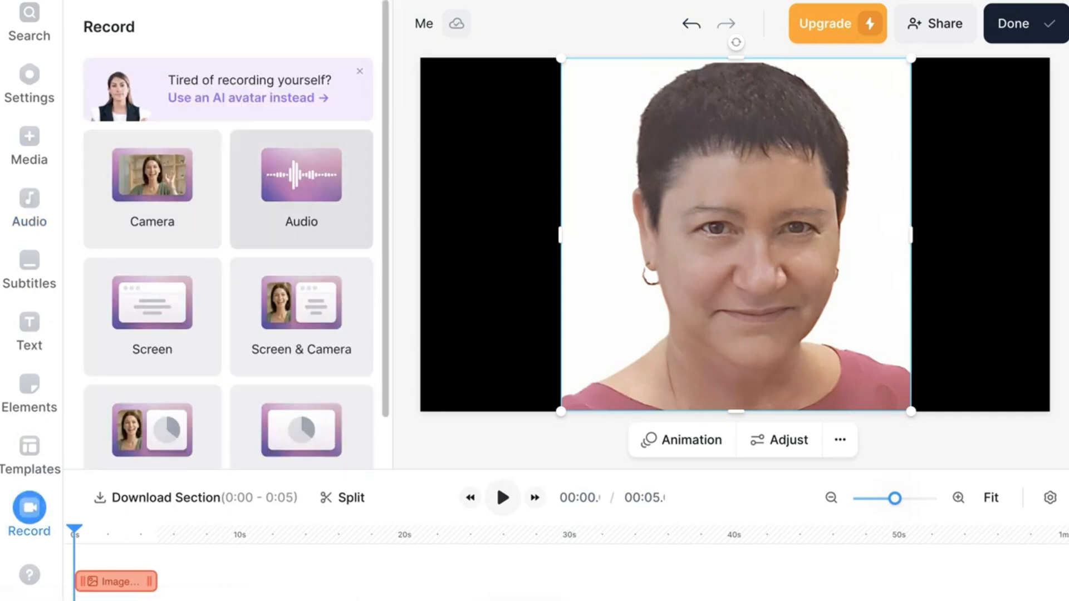
- Record a spoken voiceover in the timeline, then stop the recording
scroll(down, 3)
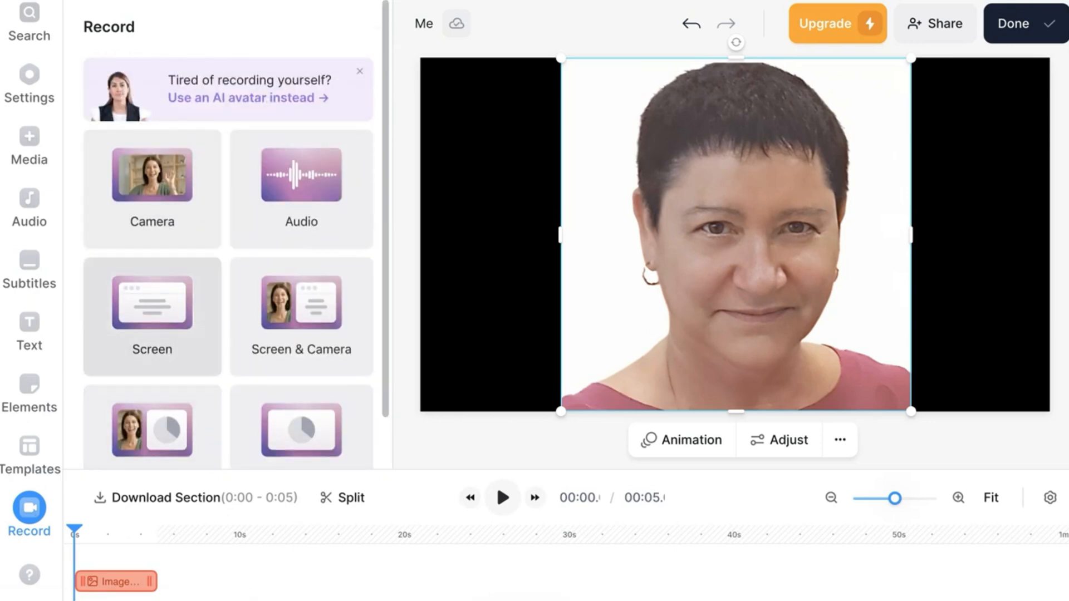
scroll(down, 3)
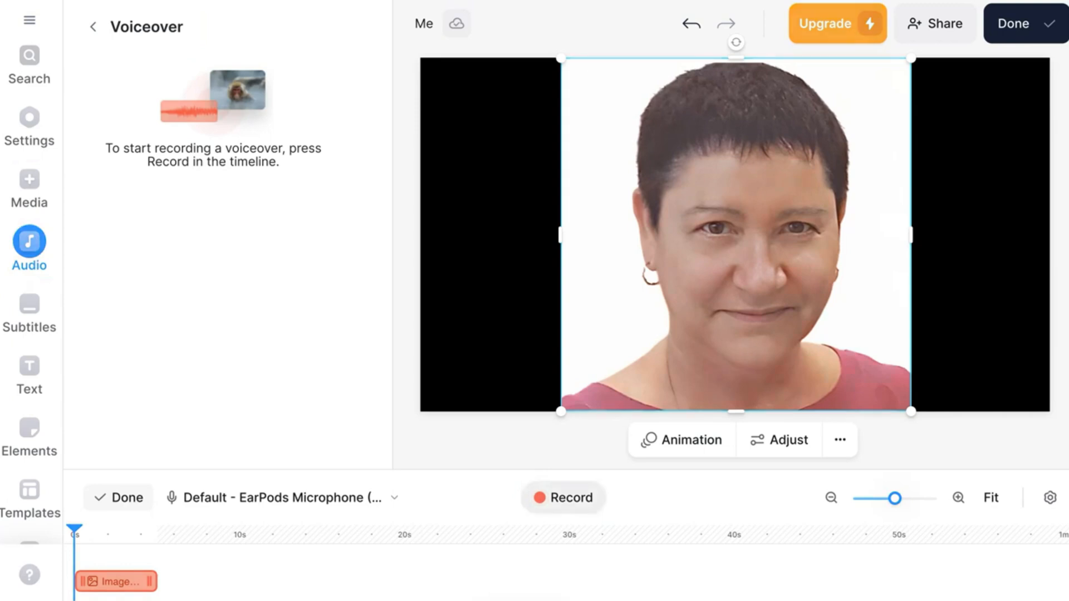
click(561, 497)
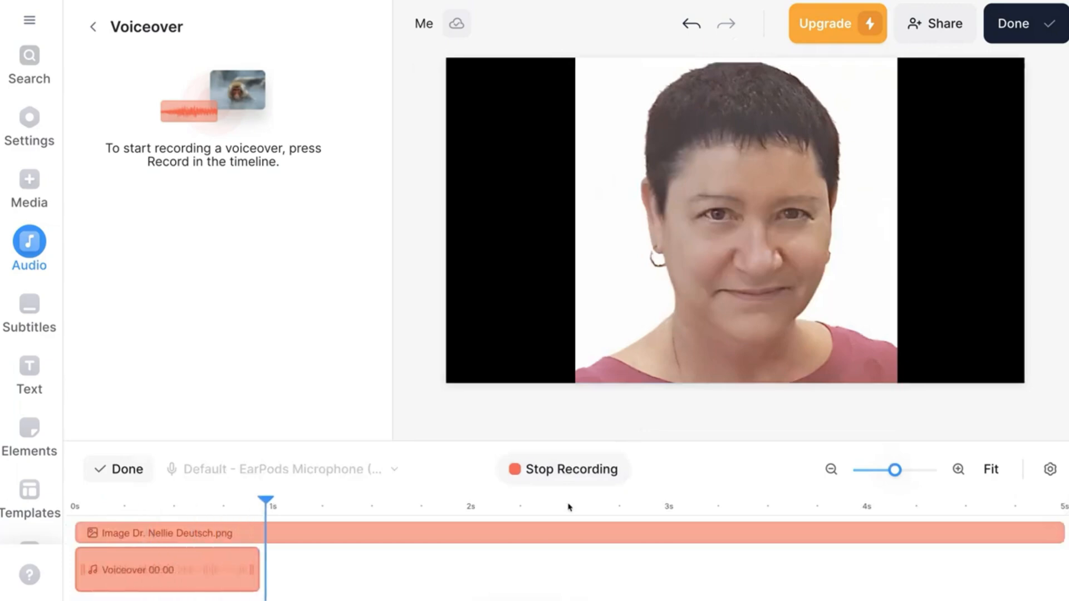
click(117, 469)
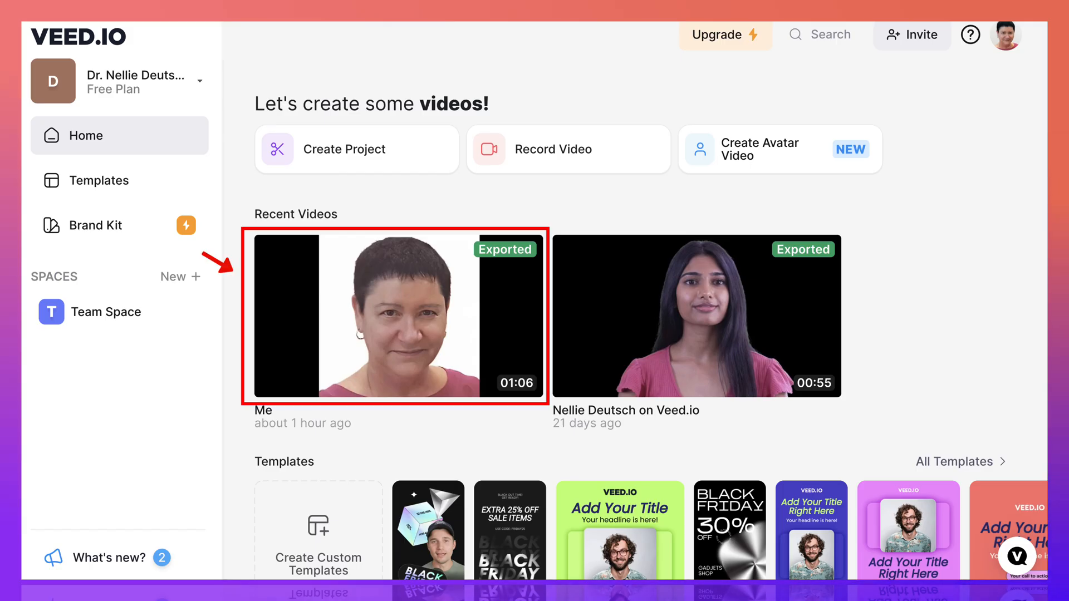
- Play the exported 'Me' video from Recent Videos and show its download choices
click(399, 315)
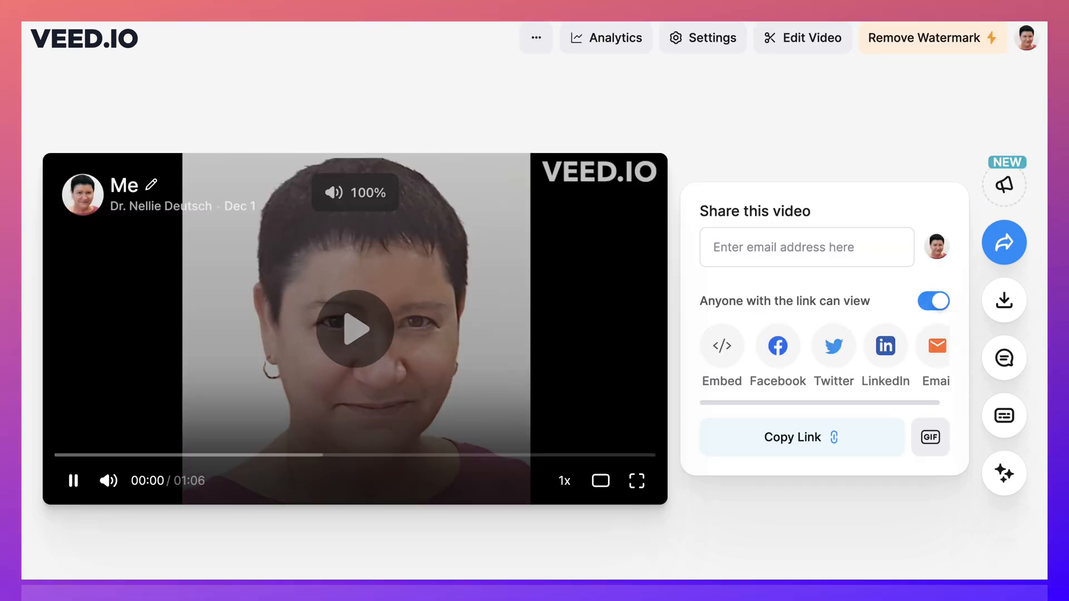
click(354, 331)
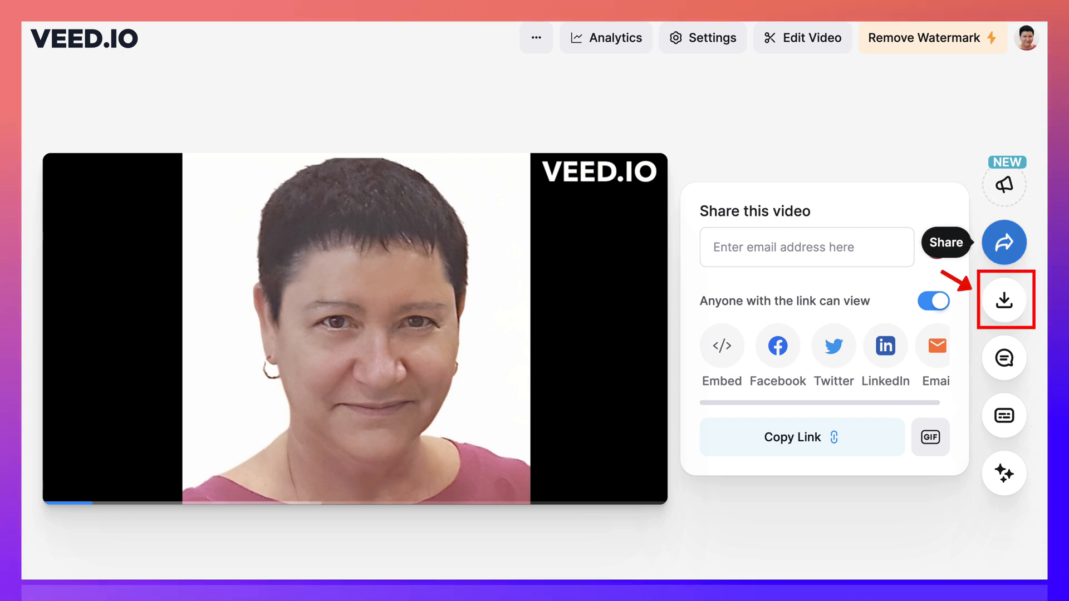
mouse_move(1003, 300)
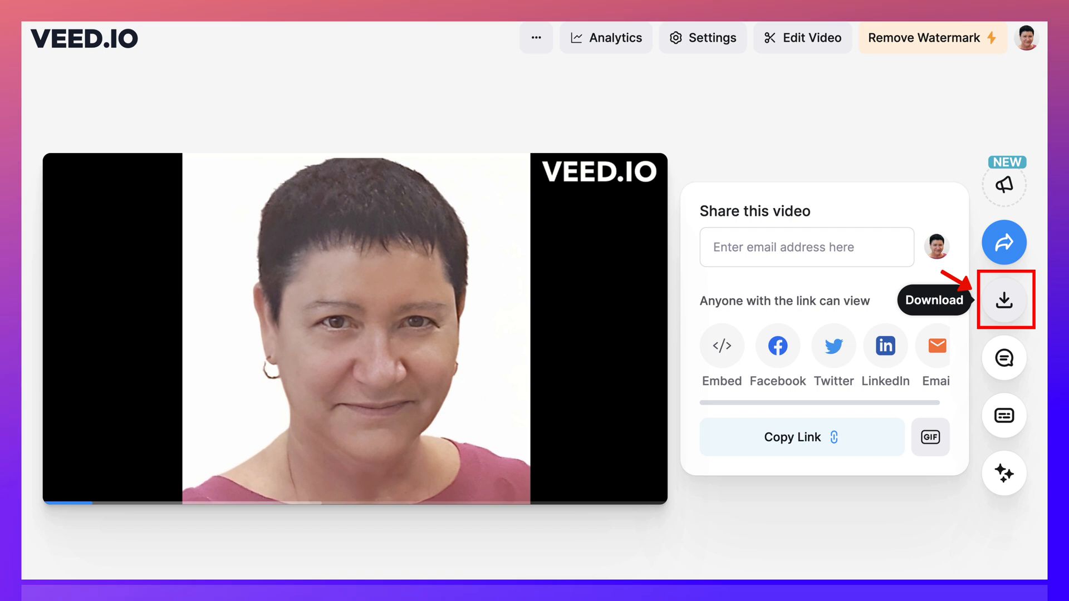
click(1003, 299)
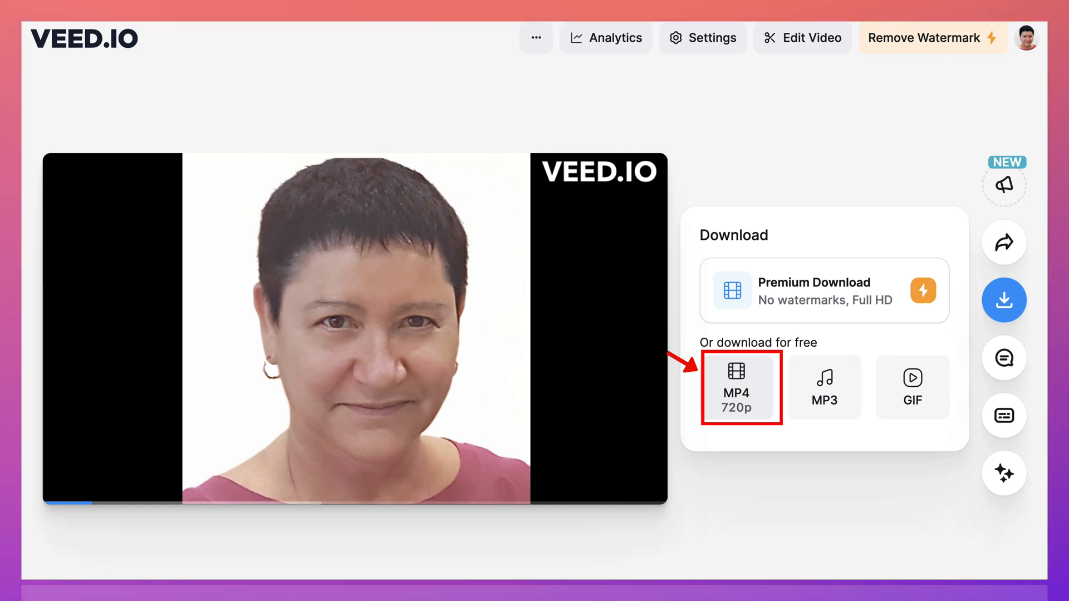
- Download 'Me' as a free MP4 720p file
click(736, 386)
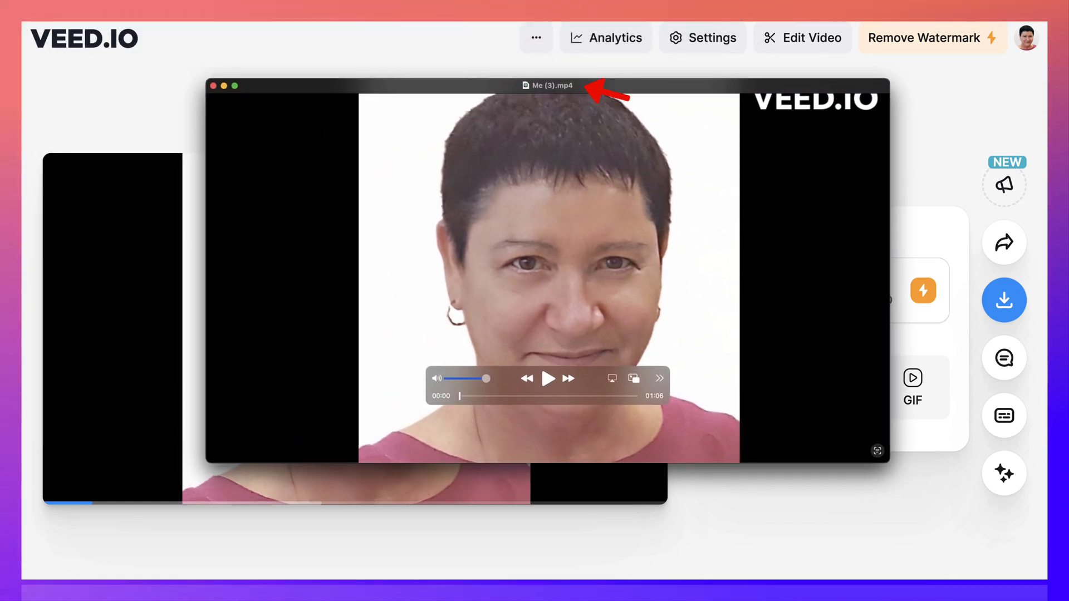
- Play Me (3).mp4 in QuickTime, then play the second exported video's preview in VEED
click(548, 379)
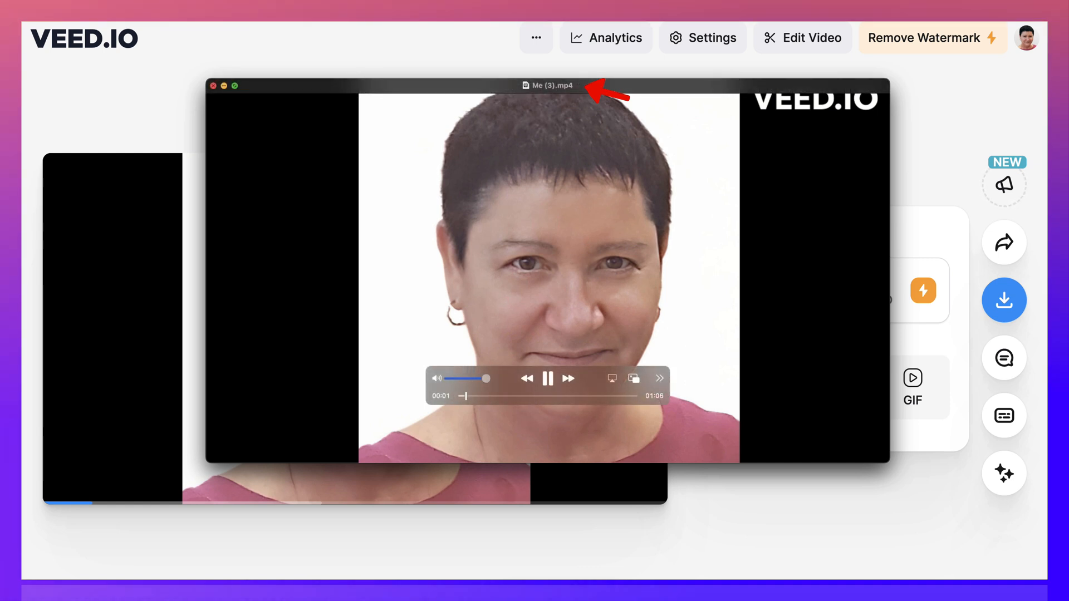
click(1004, 299)
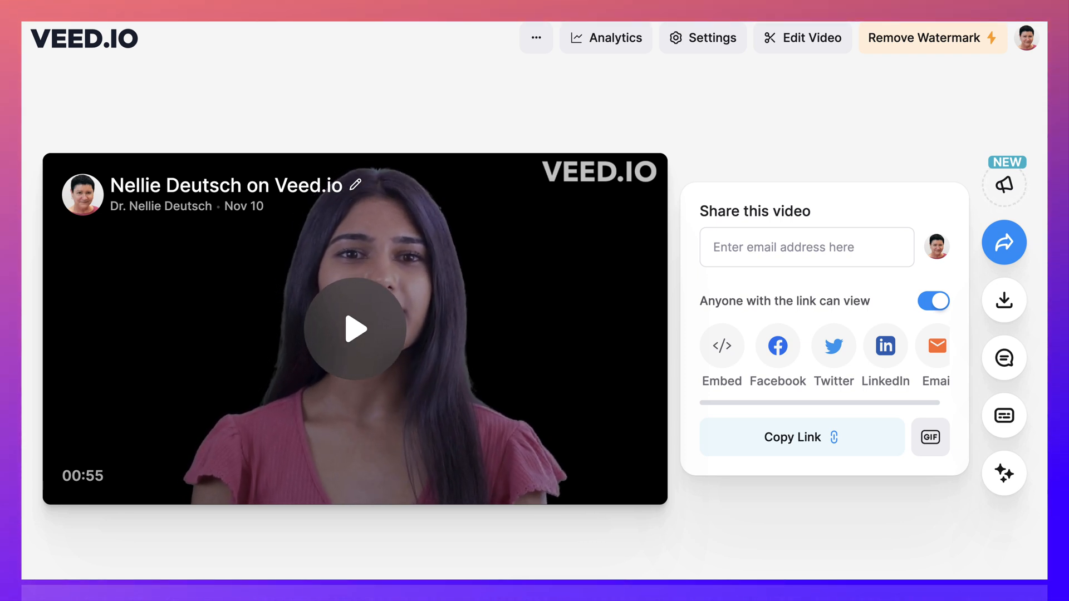
click(354, 329)
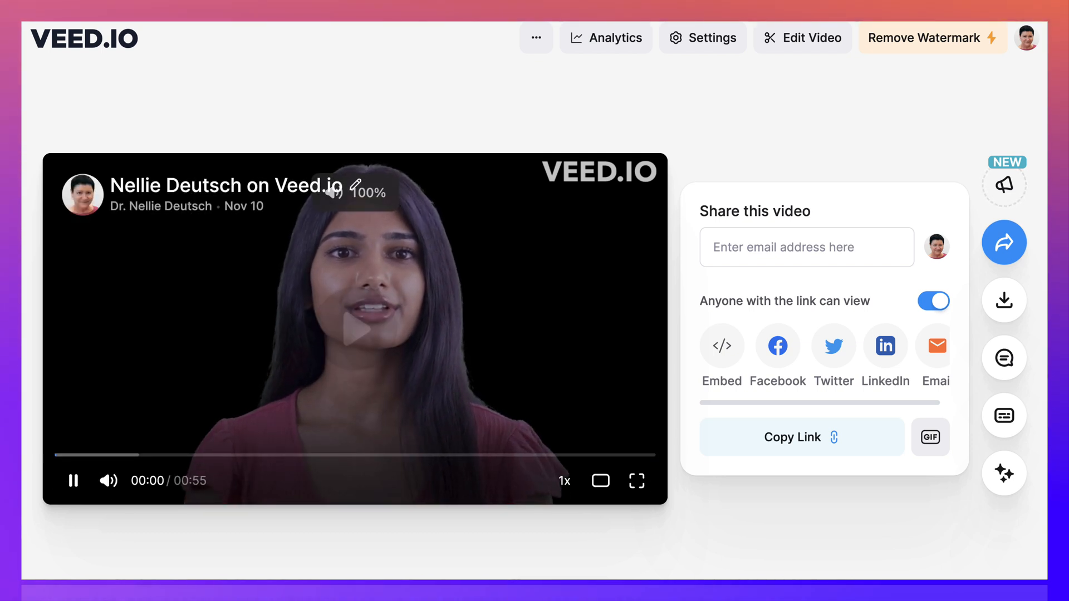